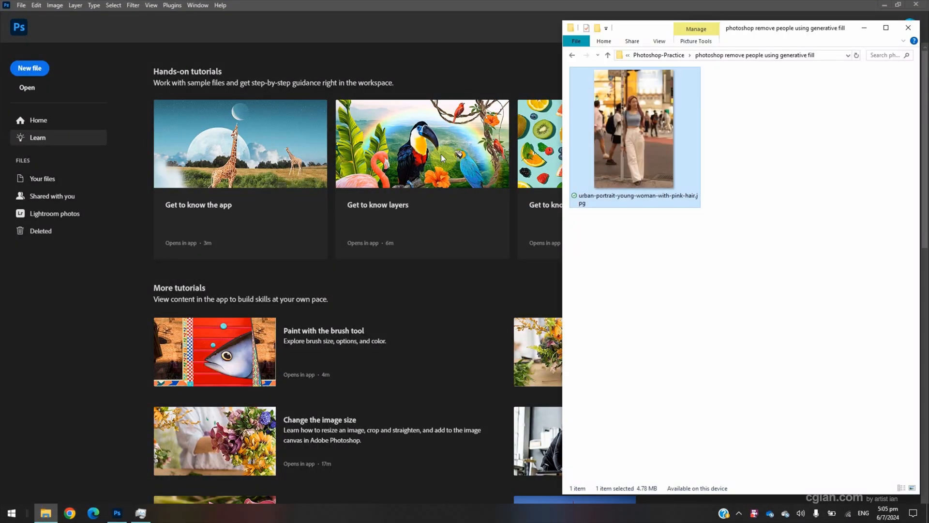
{"action": "mouse_move", "coordinate": [633, 162]}
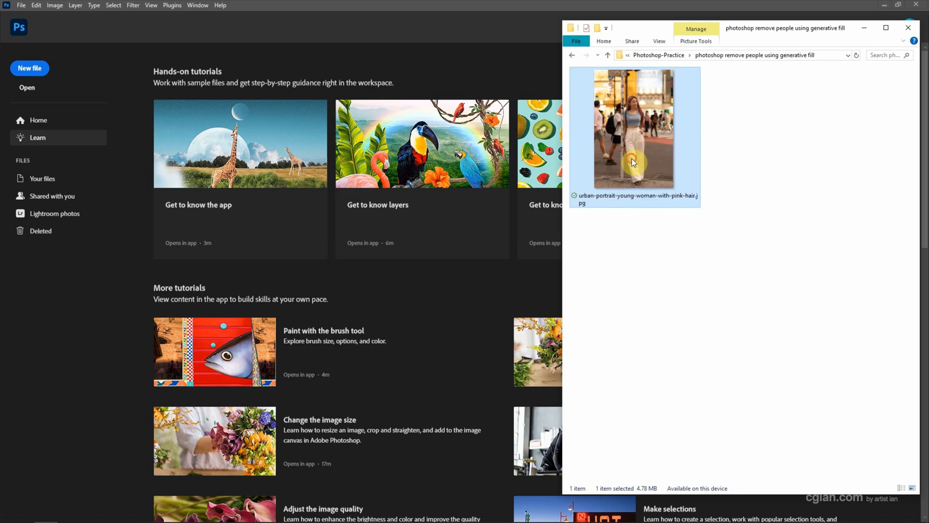
Open urban-portrait-young-woman-with-pink-hair.jpg in Photoshop from File Explorer
{"action": "double_click", "coordinate": [634, 128]}
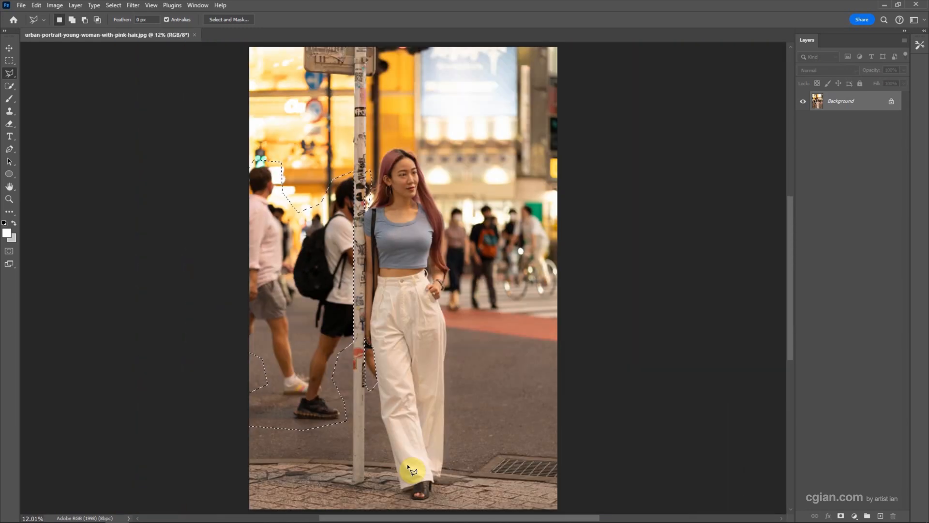
Turn on the Contextual Task Bar from the Window menu
{"action": "left_click", "coordinate": [198, 4]}
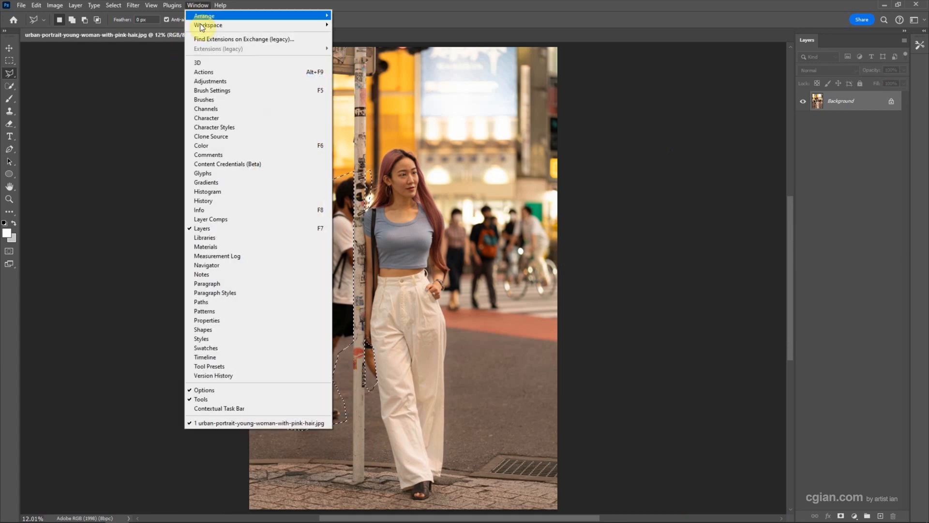
{"action": "mouse_move", "coordinate": [236, 408]}
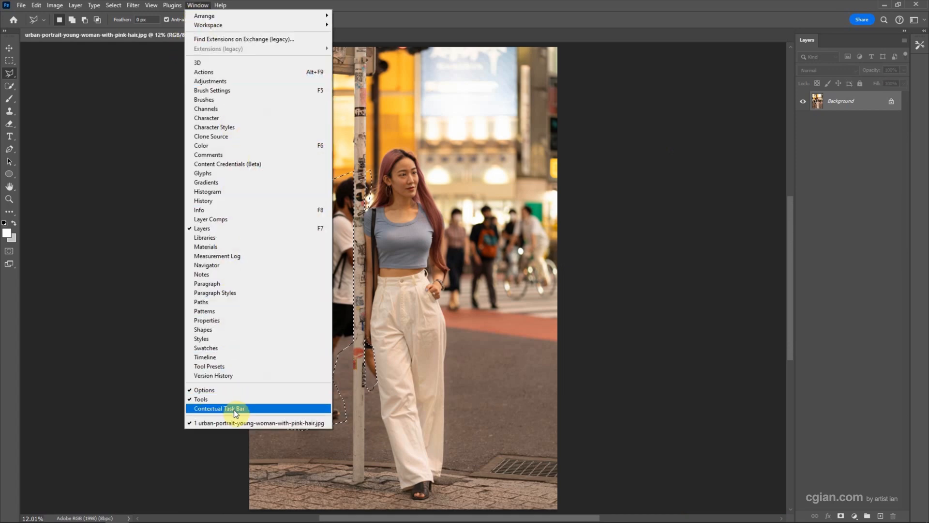
{"action": "left_click", "coordinate": [219, 408]}
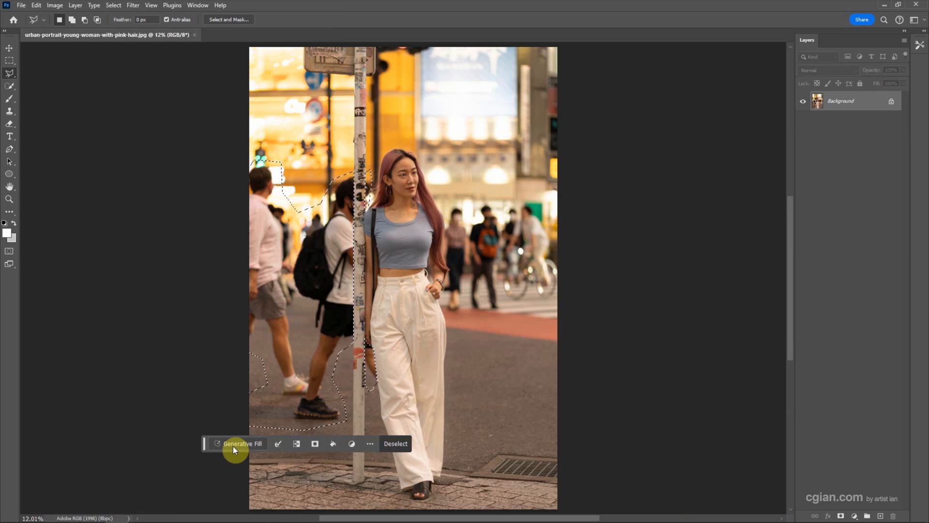
Run Generative Fill on the selected passersby with the prompt 'remove people'
{"action": "left_click", "coordinate": [242, 444]}
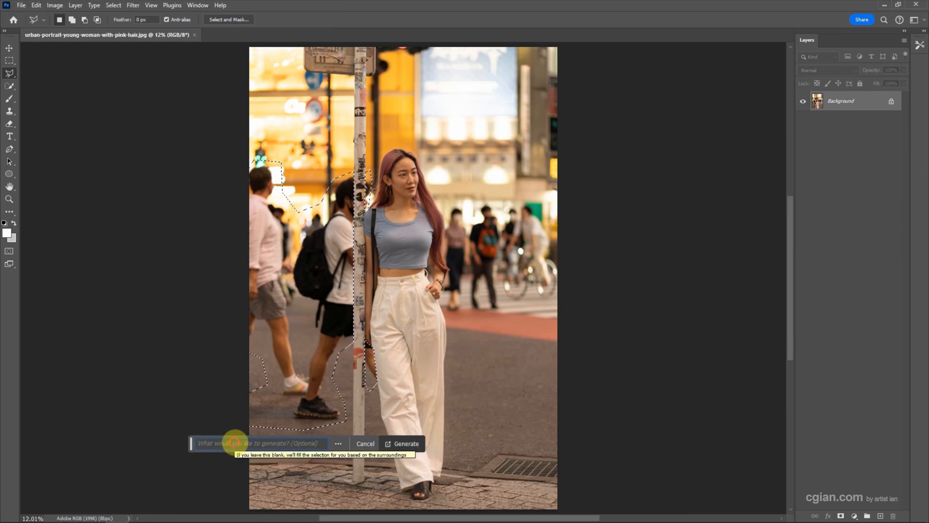
{"action": "type", "text": "remove"}
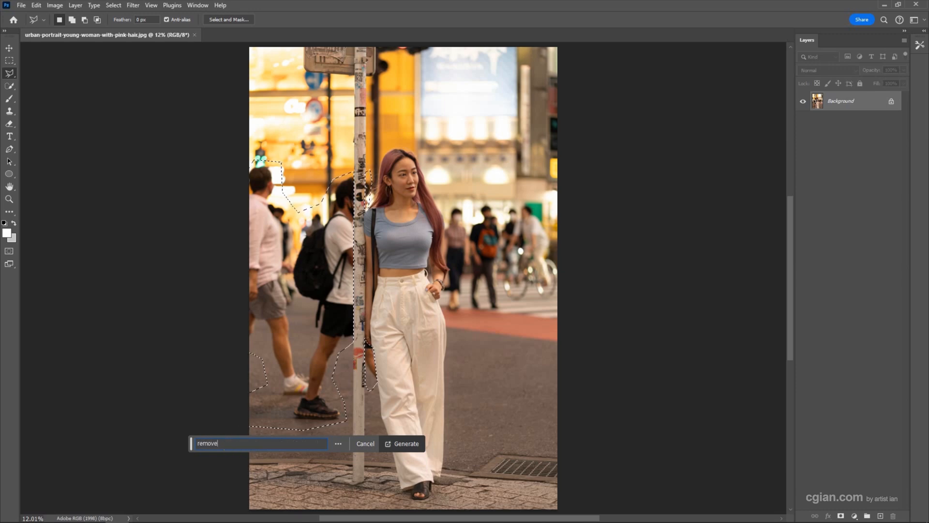
{"action": "type", "text": "people"}
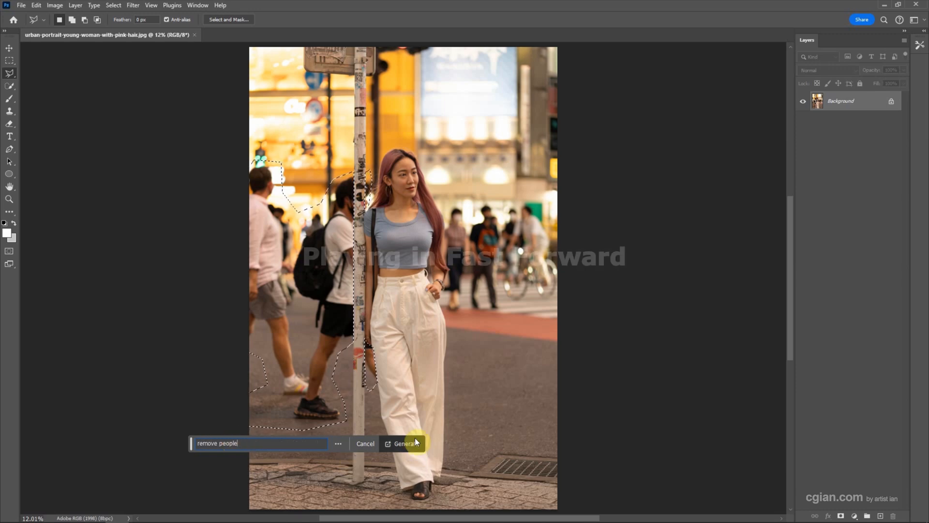
{"action": "left_click", "coordinate": [405, 444]}
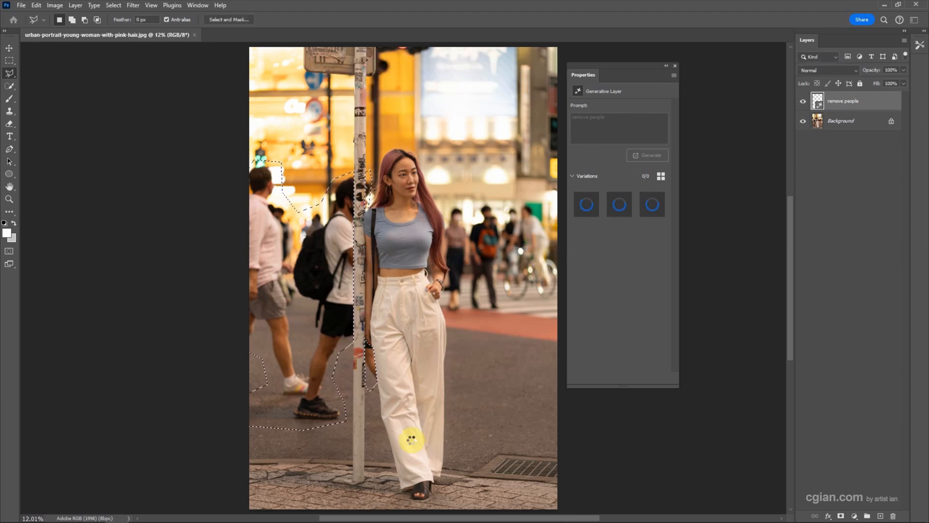
Preview the second and third generated variations, then reapply the first variation
{"action": "left_click", "coordinate": [647, 155]}
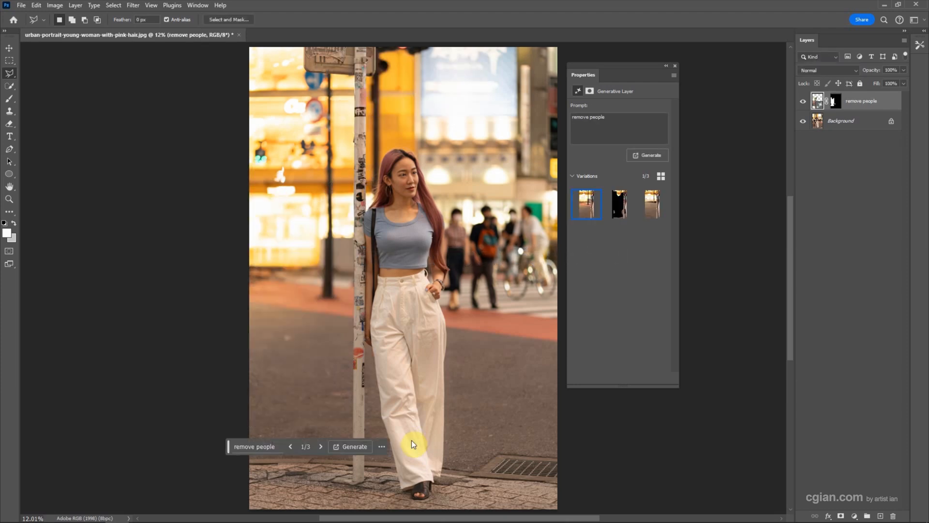
{"action": "mouse_move", "coordinate": [309, 299]}
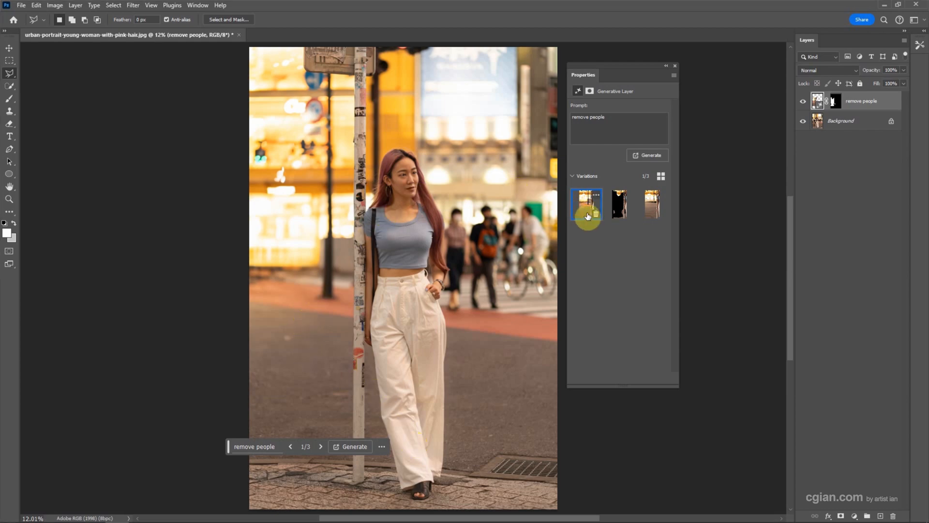
{"action": "mouse_move", "coordinate": [620, 205]}
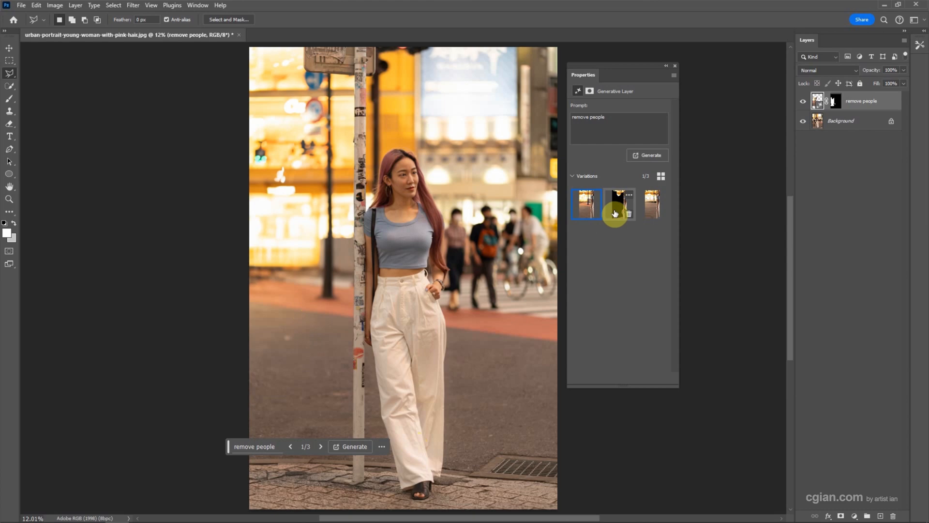
{"action": "left_click", "coordinate": [618, 204]}
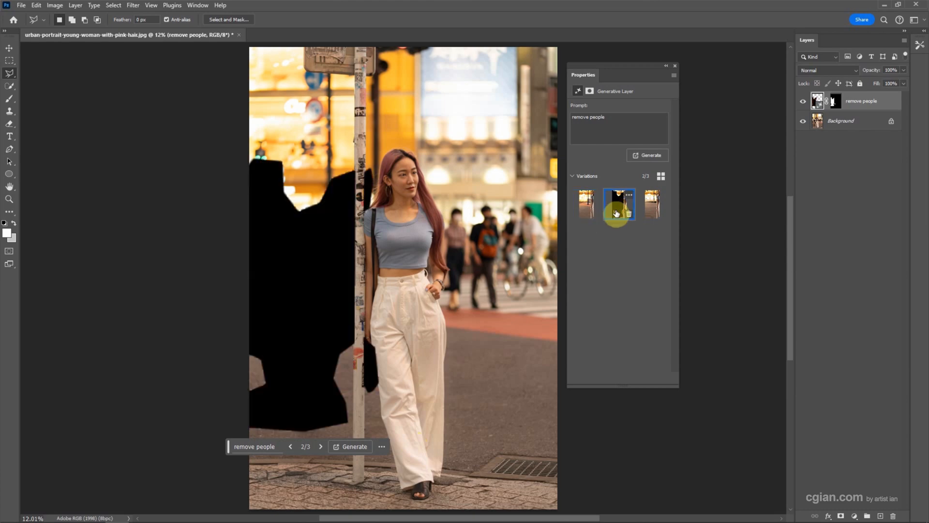
{"action": "left_click", "coordinate": [652, 204]}
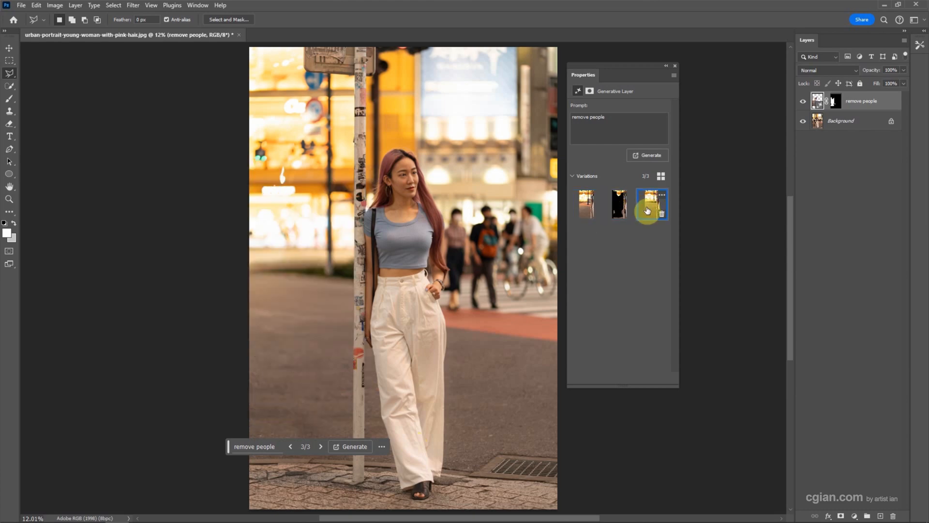
{"action": "left_click", "coordinate": [586, 204]}
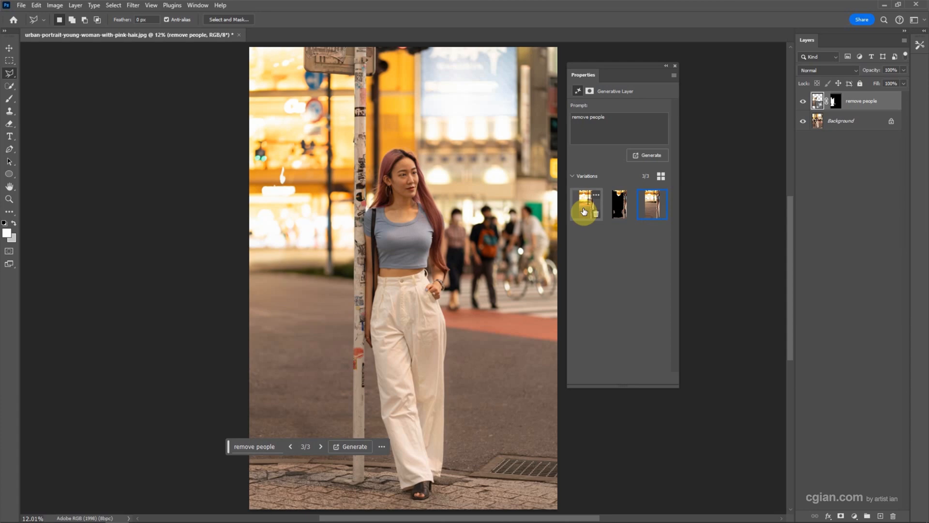
{"action": "left_click", "coordinate": [586, 204]}
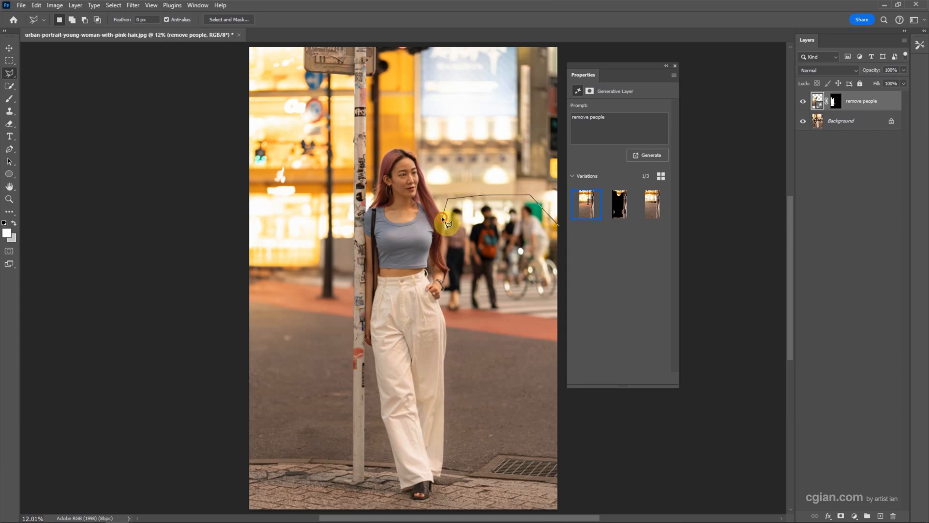
{"action": "mouse_move", "coordinate": [447, 256]}
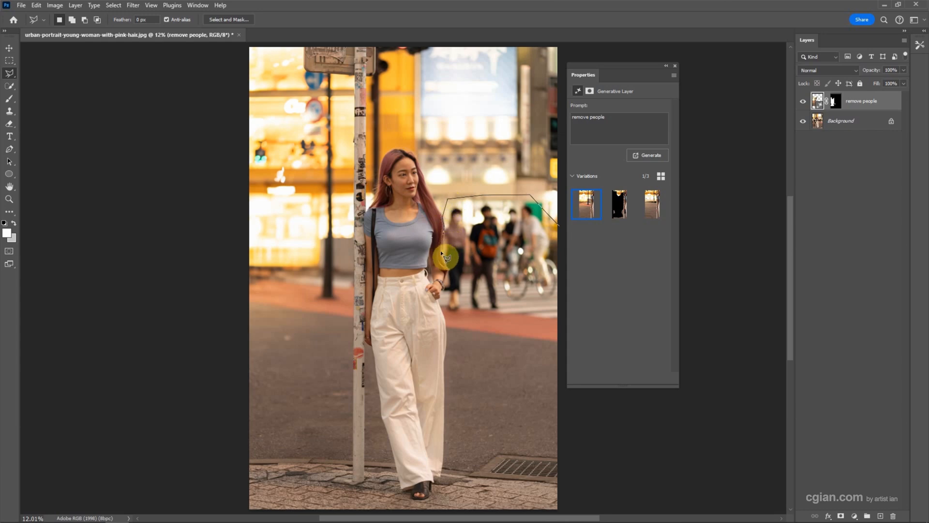
Generate a blank-prompt fill over the selected right-side pedestrians
{"action": "left_click", "coordinate": [650, 155]}
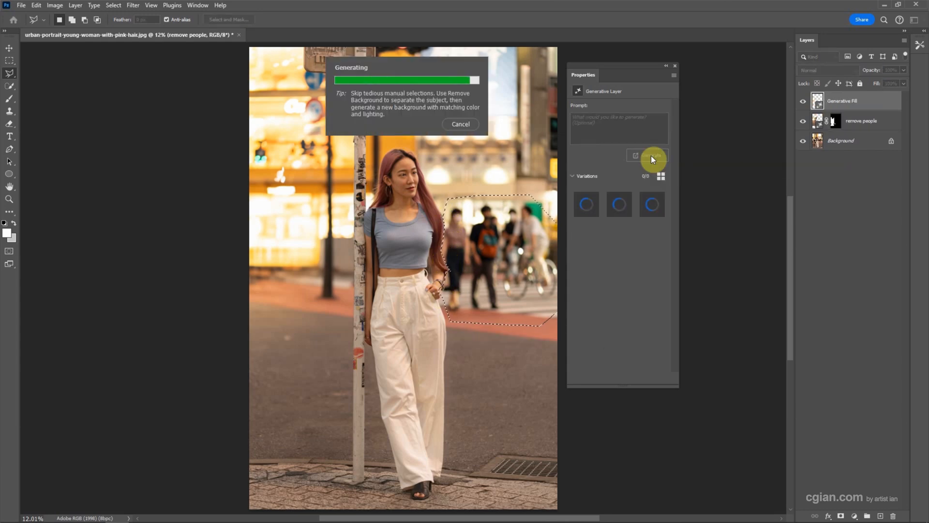